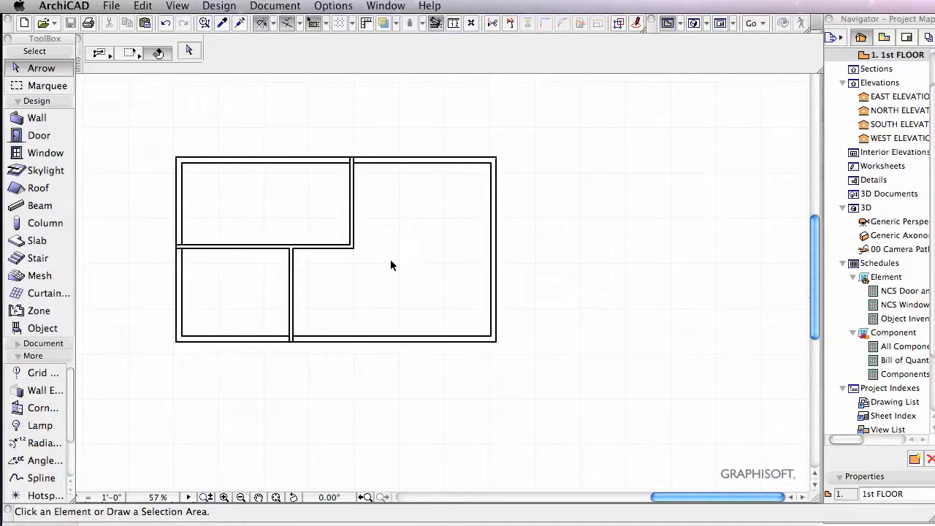
{"action": "mouse_move", "coordinate": [756, 267]}
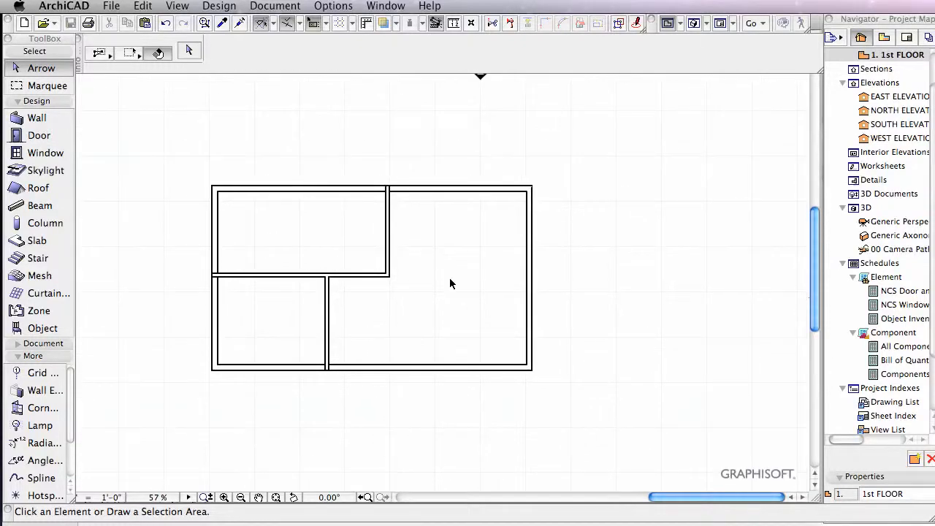
{"action": "mouse_move", "coordinate": [387, 187]}
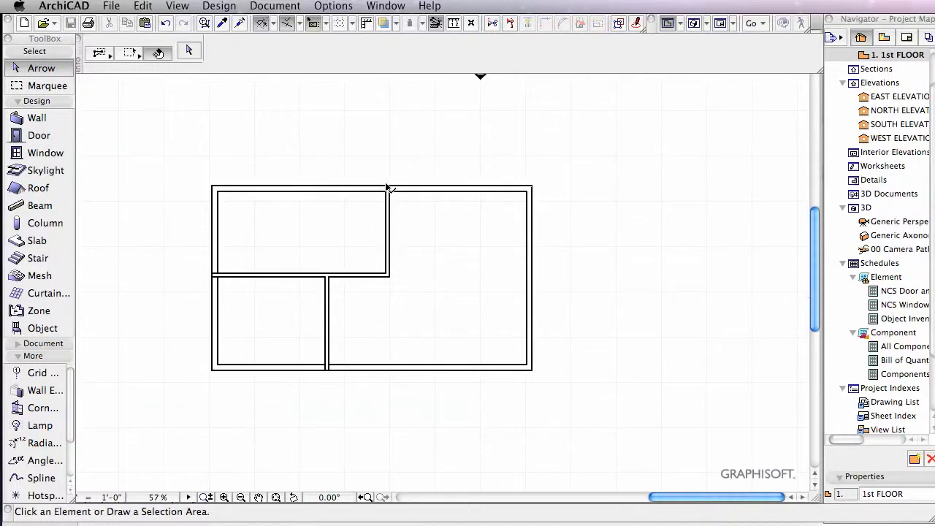
{"action": "mouse_move", "coordinate": [449, 260]}
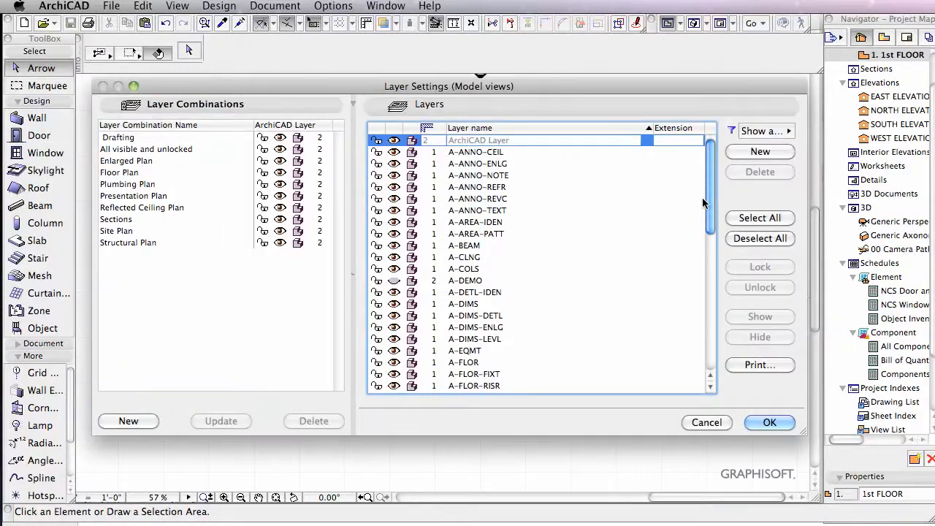
- Select the A-WALL-INTR layer in Layer Settings and confirm to return to the plan
{"action": "scroll", "scroll_direction": "down", "scroll_amount": 3}
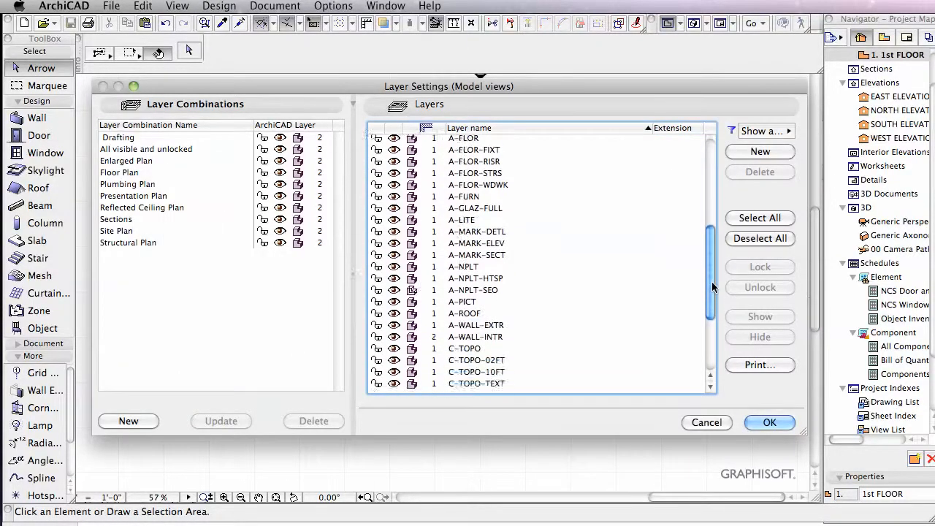
{"action": "scroll", "scroll_direction": "down", "scroll_amount": 3}
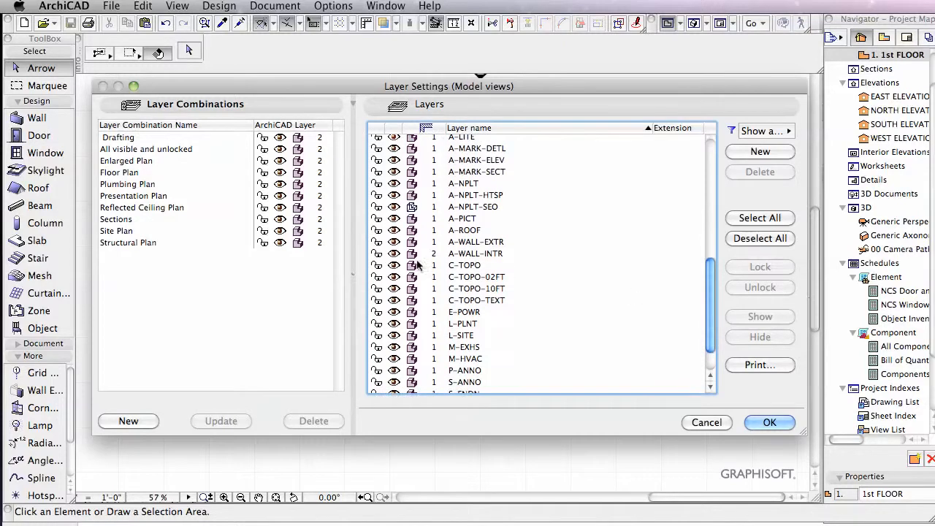
{"action": "left_click", "coordinate": [476, 254]}
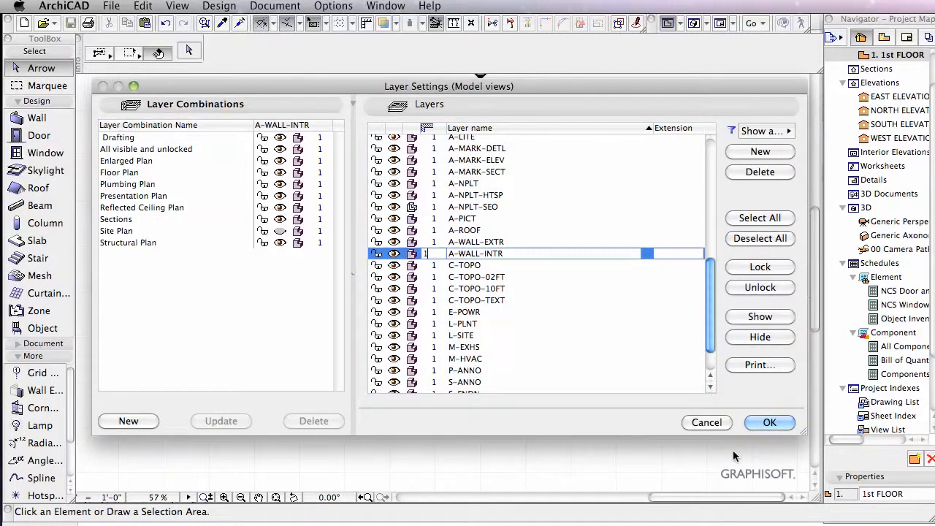
{"action": "left_click", "coordinate": [769, 424]}
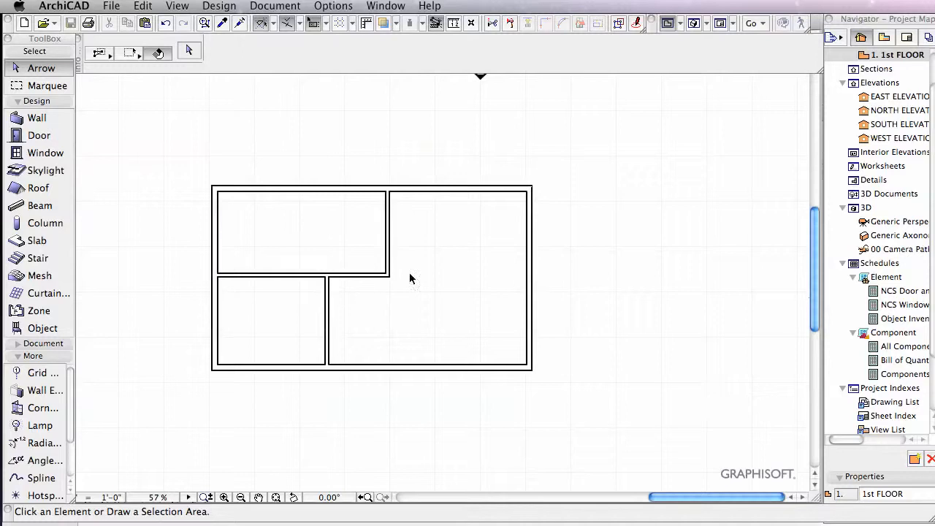
{"action": "mouse_move", "coordinate": [599, 287]}
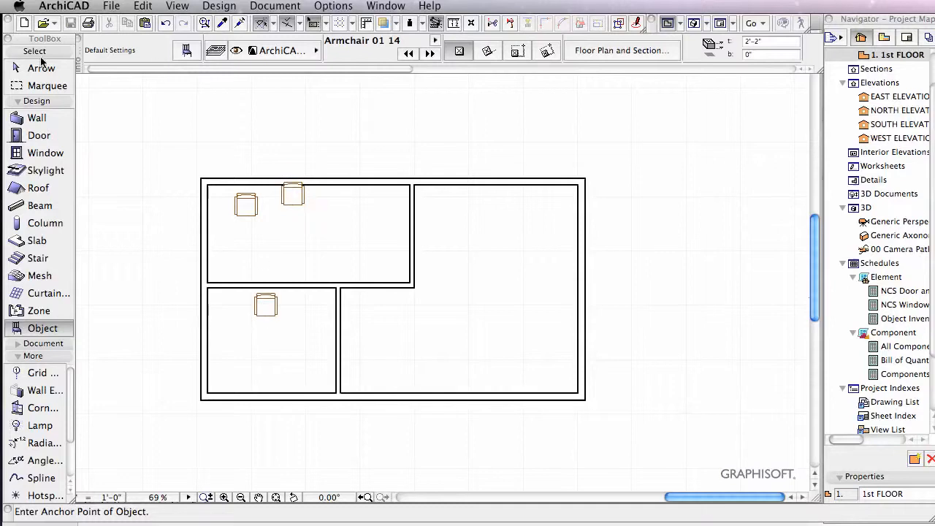
- Shift-select the three armchairs and assign them to the A-FURN layer from the Info Box
{"action": "left_click", "coordinate": [293, 196]}
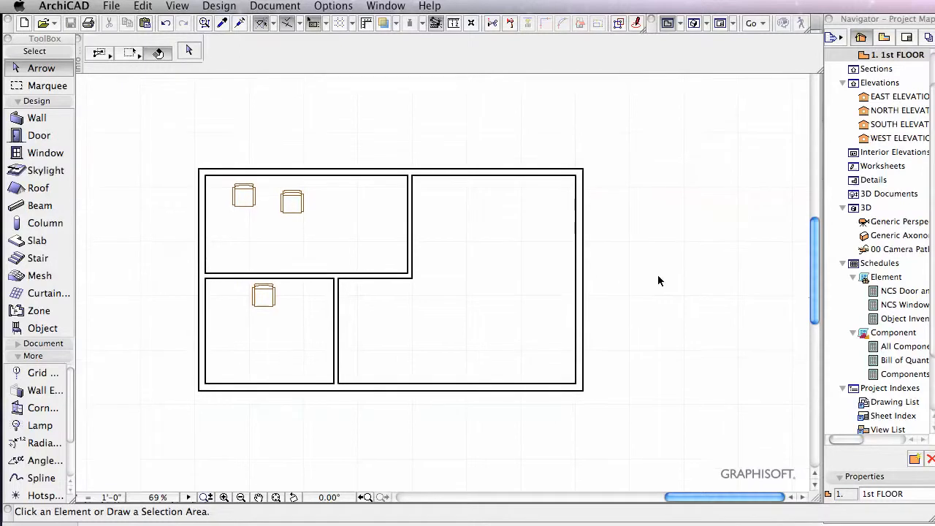
{"action": "left_click", "coordinate": [263, 293]}
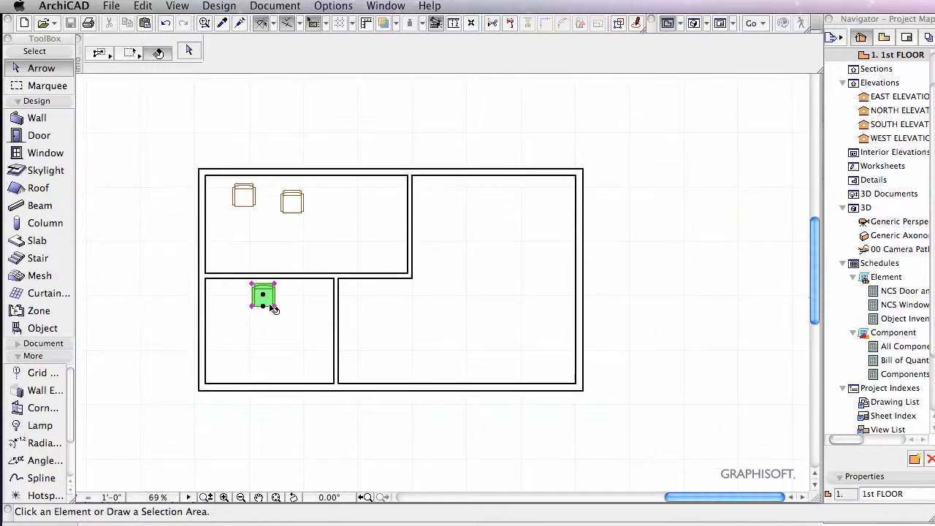
{"action": "left_click", "coordinate": [291, 201]}
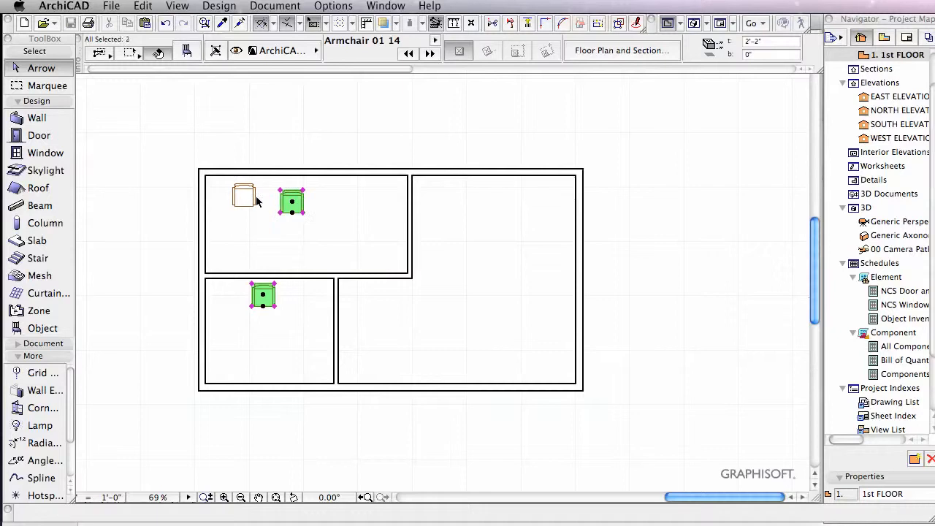
{"action": "left_click", "coordinate": [304, 49]}
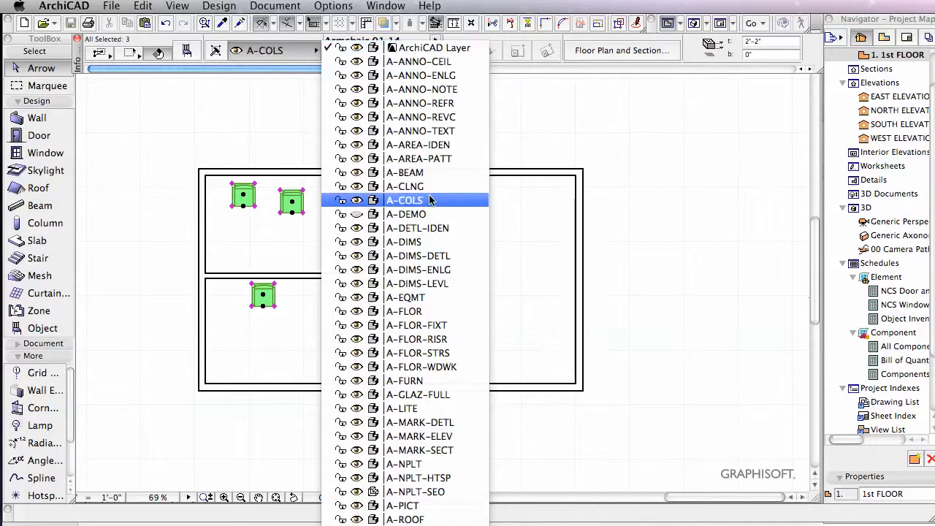
{"action": "left_click", "coordinate": [403, 380]}
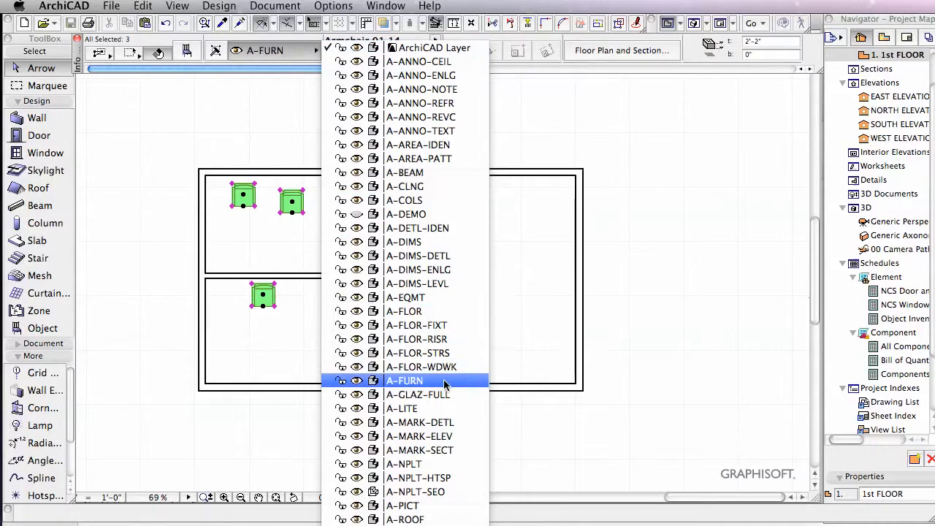
{"action": "left_click", "coordinate": [405, 380]}
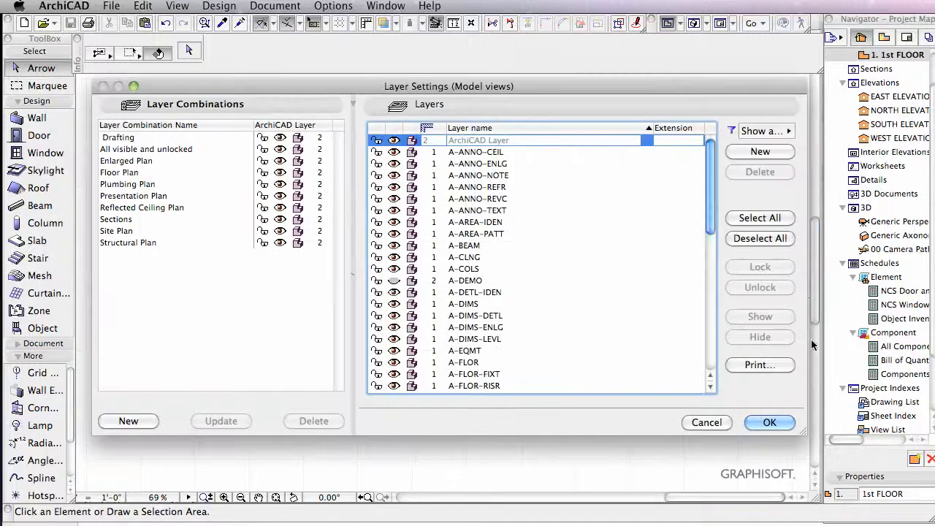
{"action": "scroll", "scroll_direction": "down", "scroll_amount": 3}
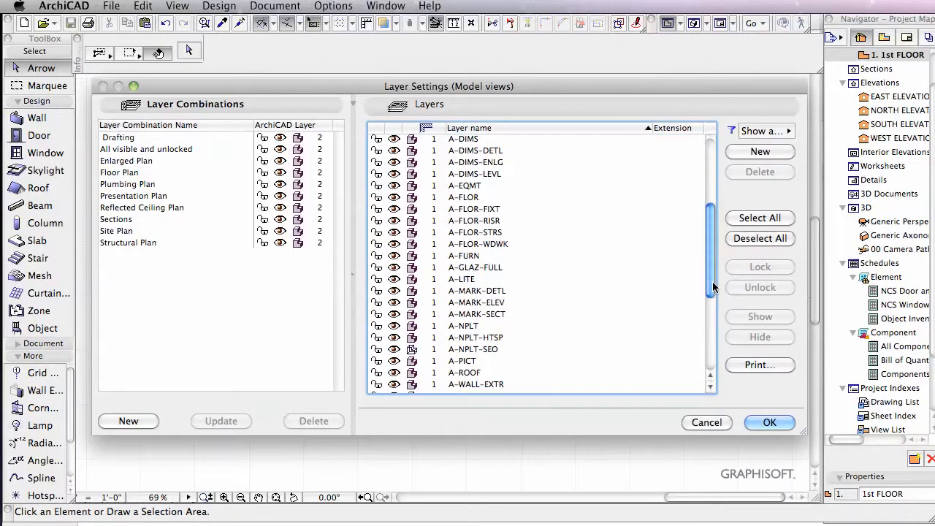
{"action": "left_click", "coordinate": [463, 254]}
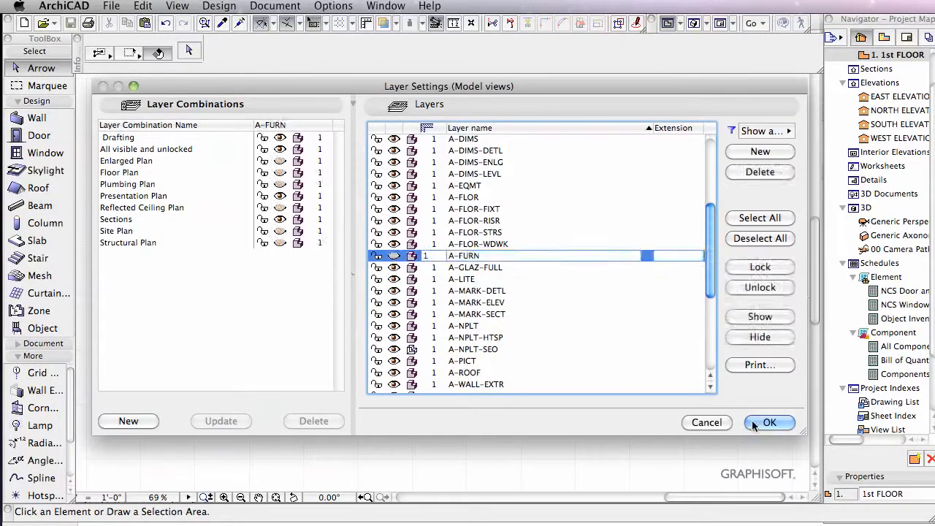
{"action": "left_click", "coordinate": [768, 424]}
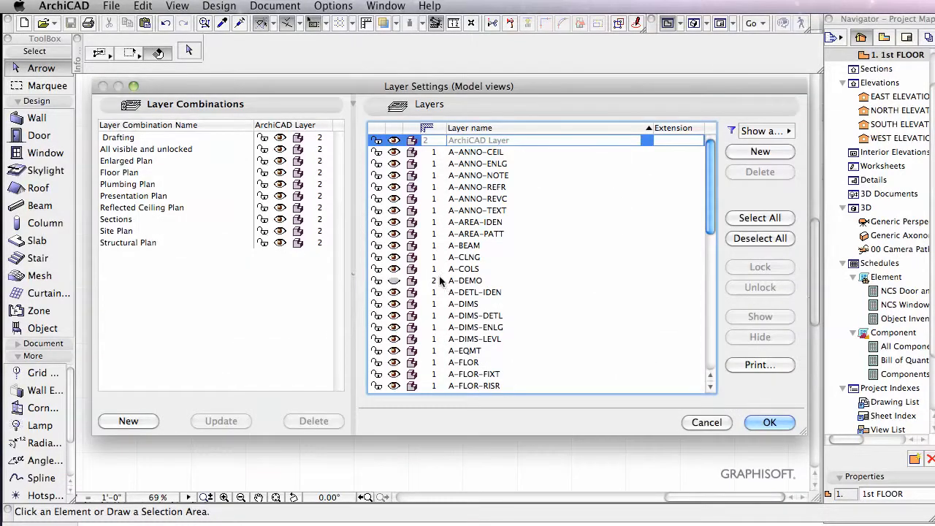
{"action": "scroll", "scroll_direction": "down", "scroll_amount": 3}
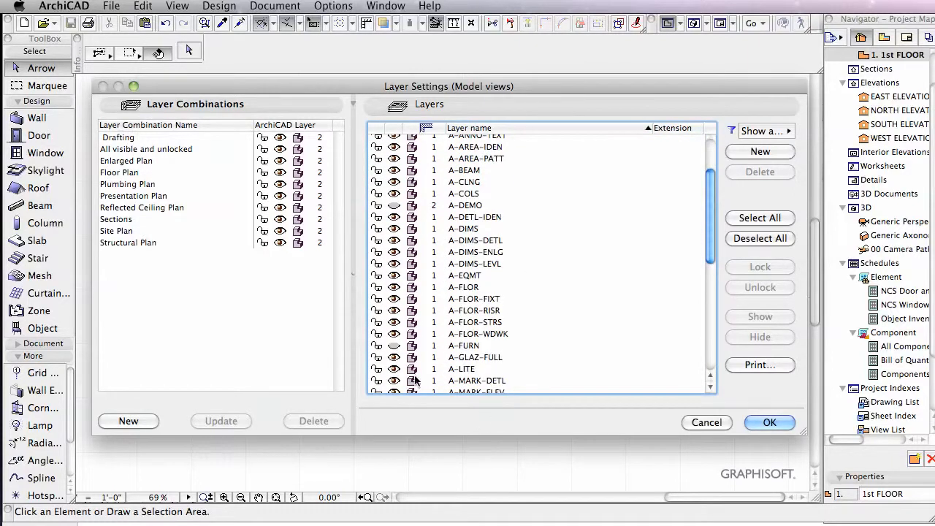
{"action": "scroll", "scroll_direction": "down", "scroll_amount": 3}
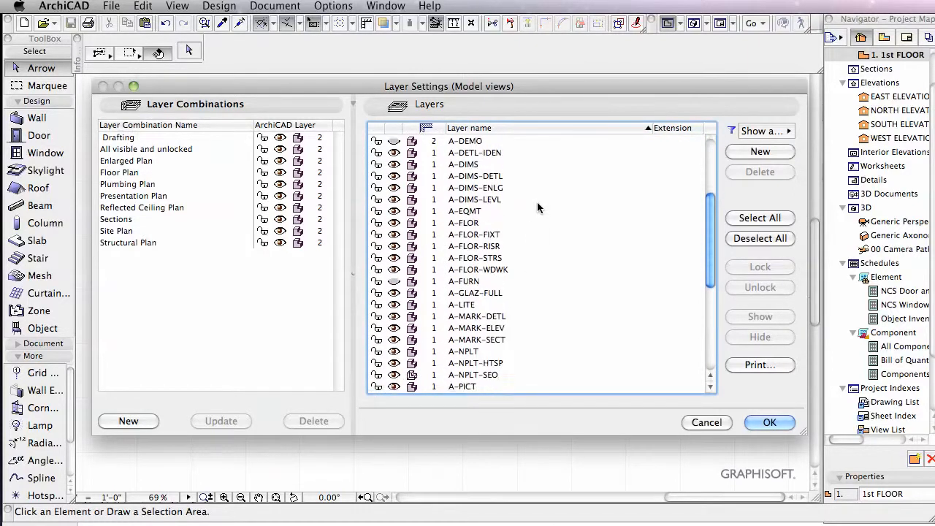
{"action": "scroll", "scroll_direction": "down", "scroll_amount": 3}
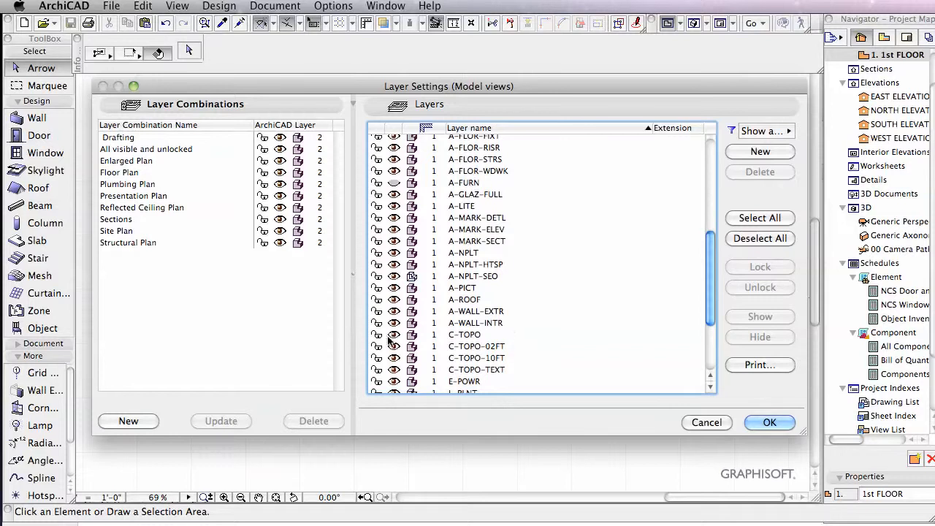
{"action": "left_click", "coordinate": [769, 422]}
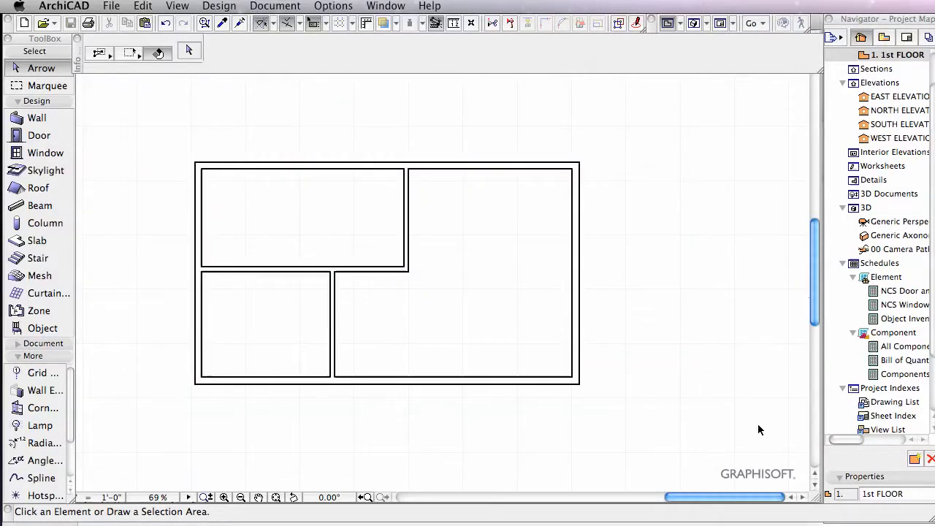
{"action": "mouse_move", "coordinate": [423, 291]}
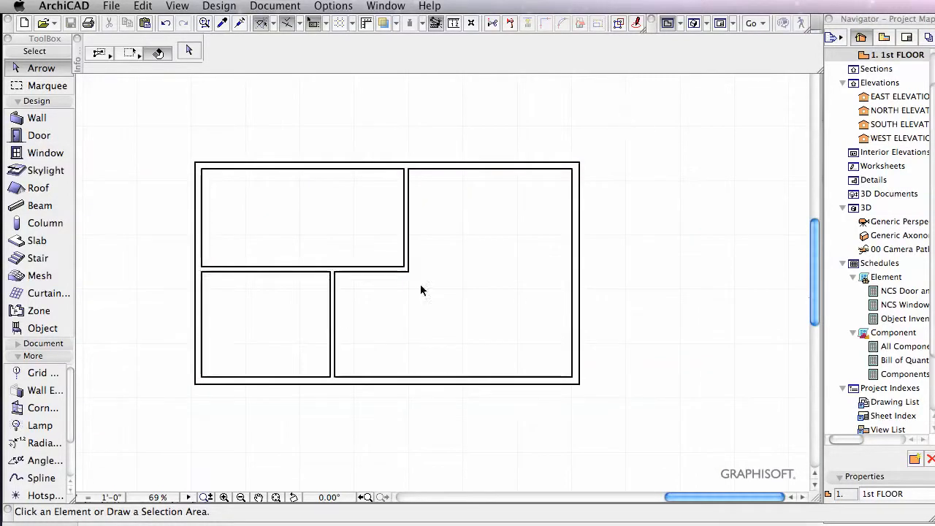
{"action": "mouse_move", "coordinate": [330, 248]}
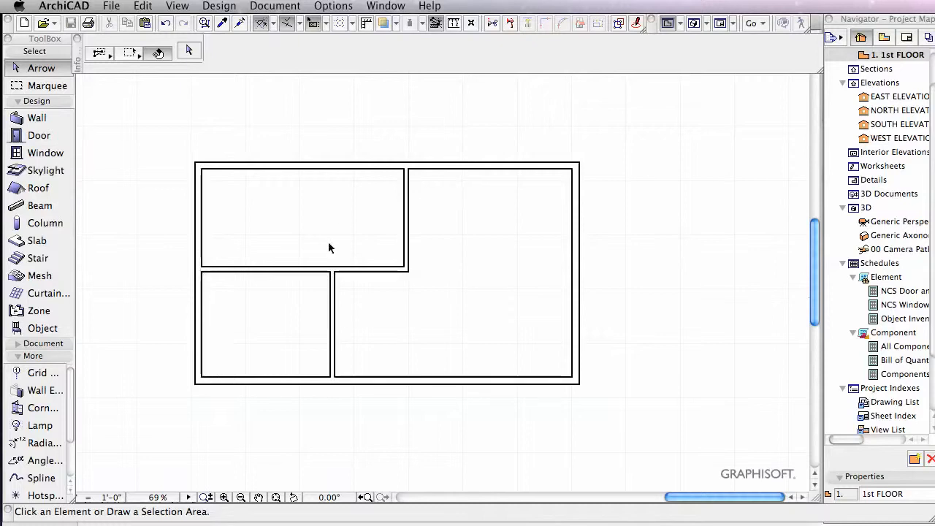
{"action": "mouse_move", "coordinate": [873, 55]}
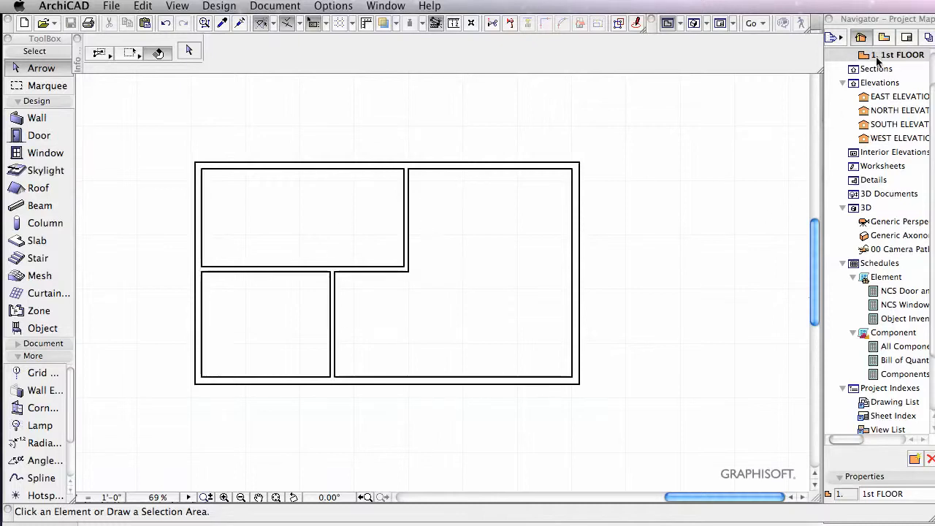
- Switch the Navigator to View Map and start saving the current view
{"action": "left_click", "coordinate": [882, 35]}
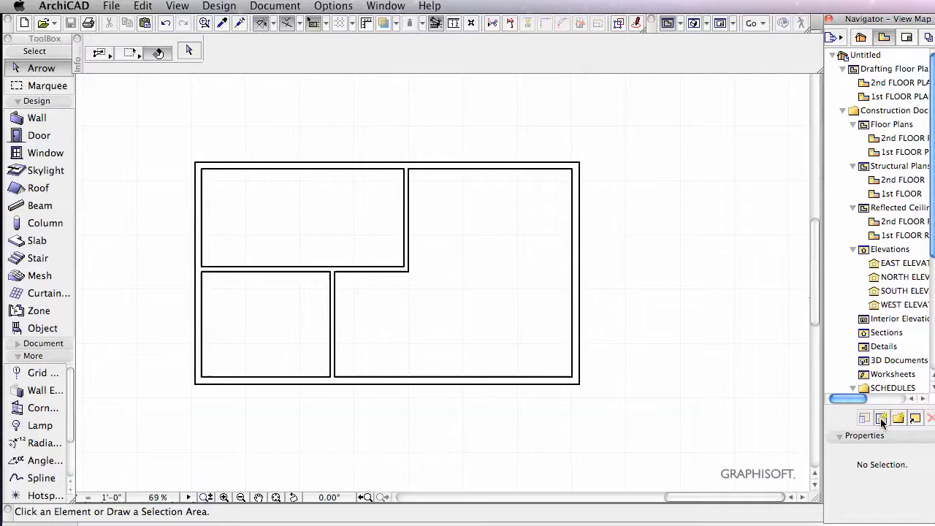
{"action": "left_click", "coordinate": [879, 417]}
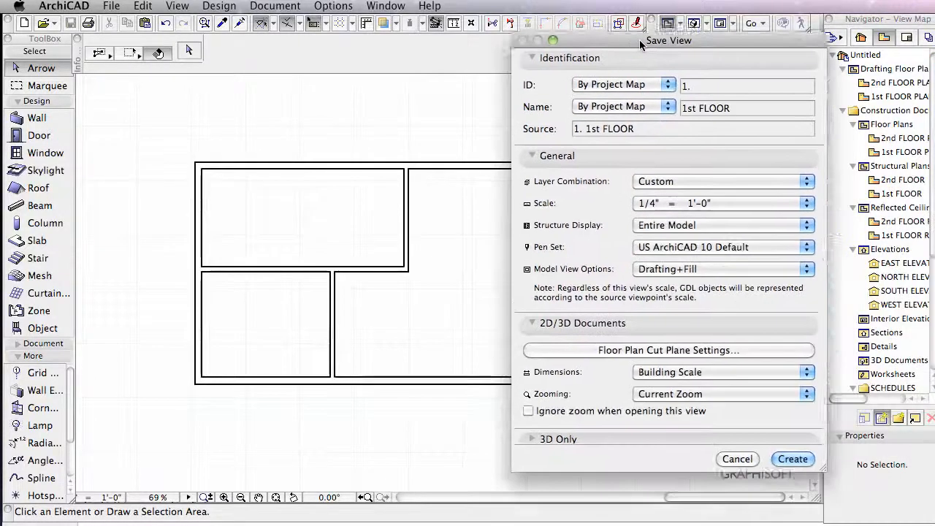
{"action": "left_click_drag", "start_coordinate": [669, 41], "coordinate": [625, 35]}
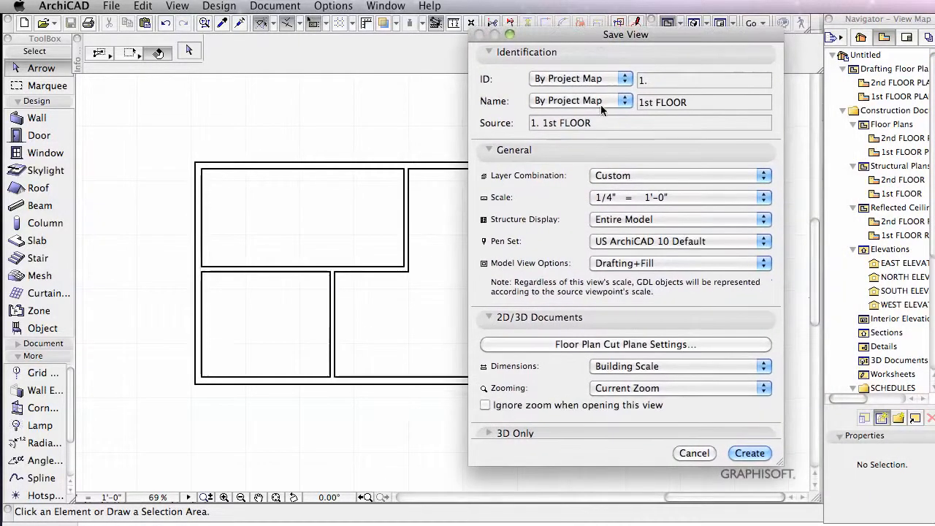
{"action": "mouse_move", "coordinate": [702, 35]}
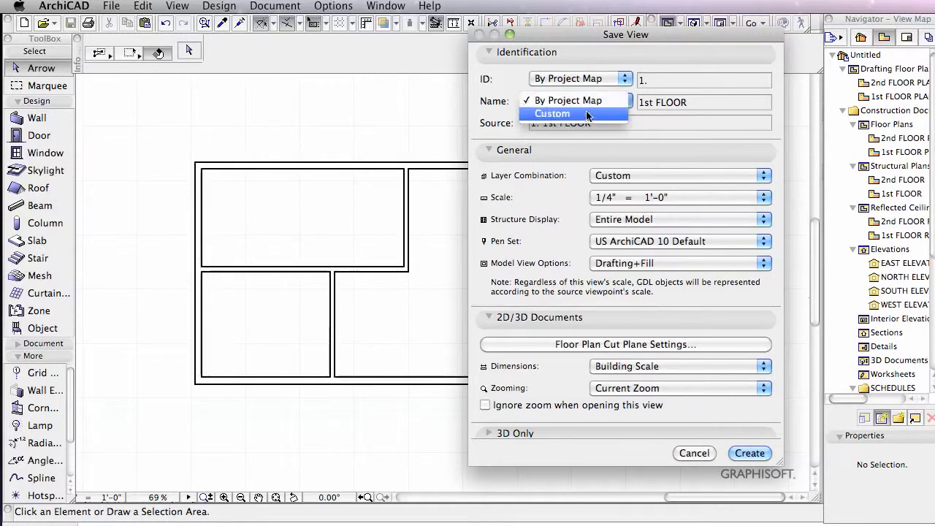
- Give the new view a custom name 'Furniture Off' and create it
{"action": "left_click", "coordinate": [553, 114]}
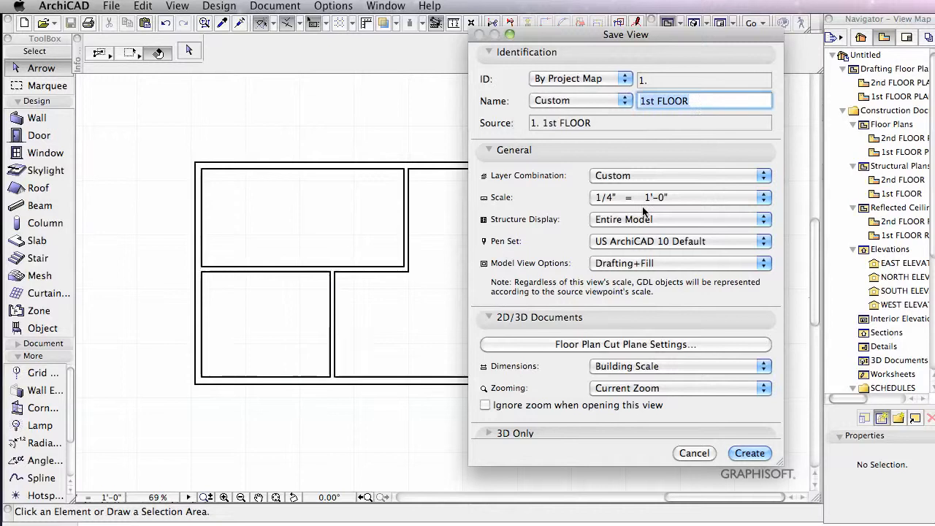
{"action": "type", "text": "Funiture Off"}
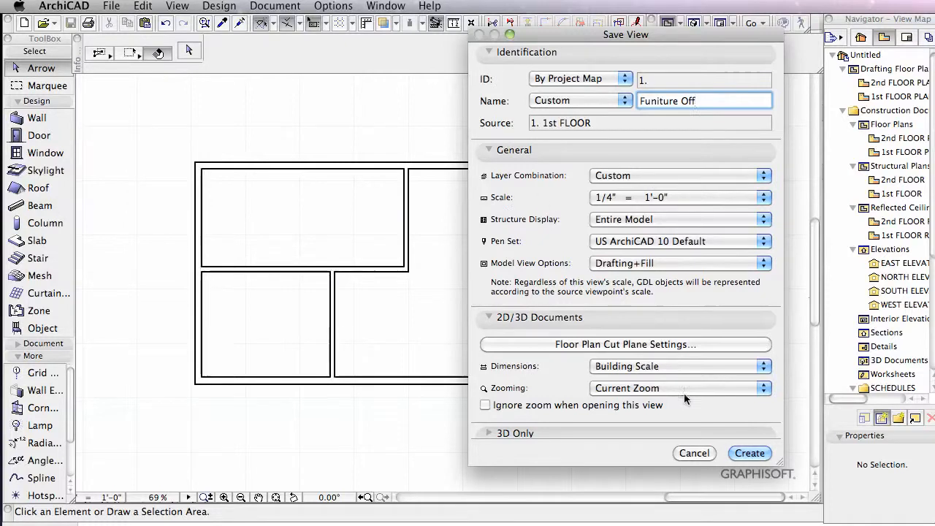
{"action": "left_click", "coordinate": [747, 452]}
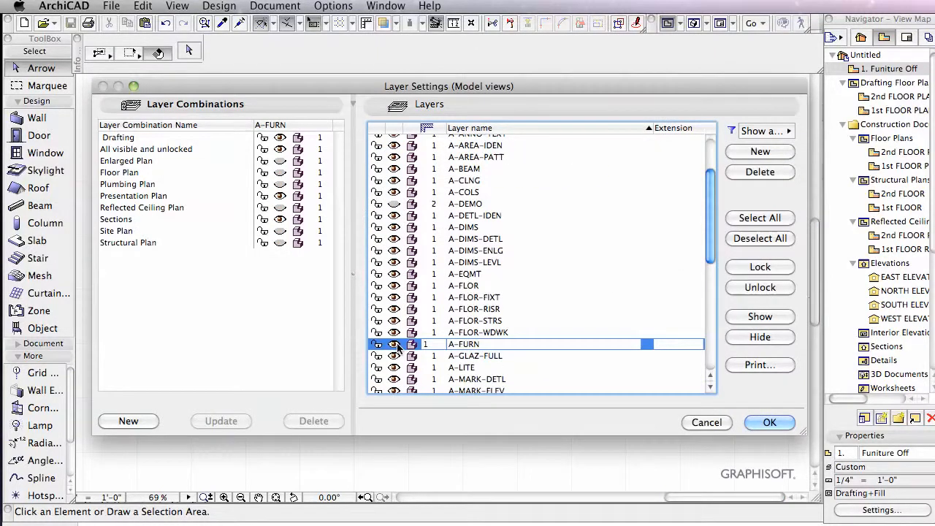
- Confirm Layer Settings so the A-FURN chairs show again on the plan
{"action": "left_click", "coordinate": [768, 422]}
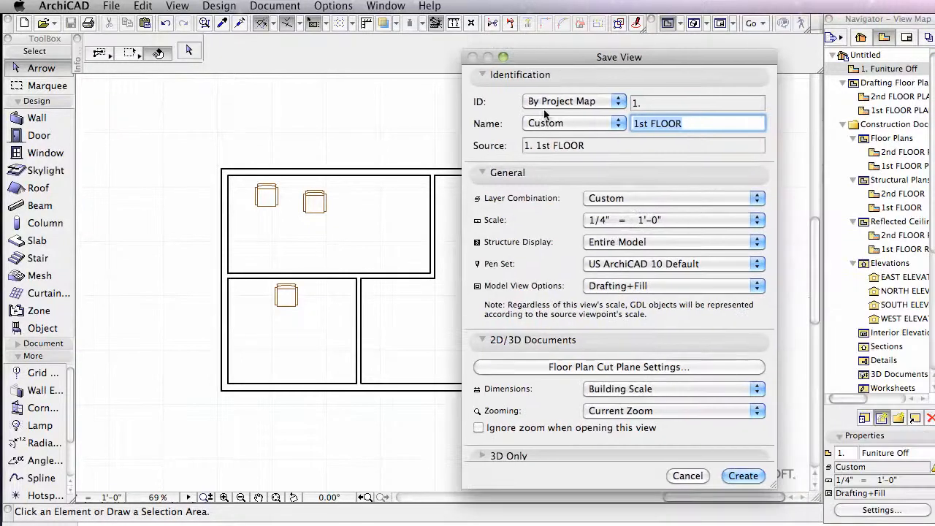
- Name the second saved view 'Furniture On' and create it
{"action": "type", "text": "F"}
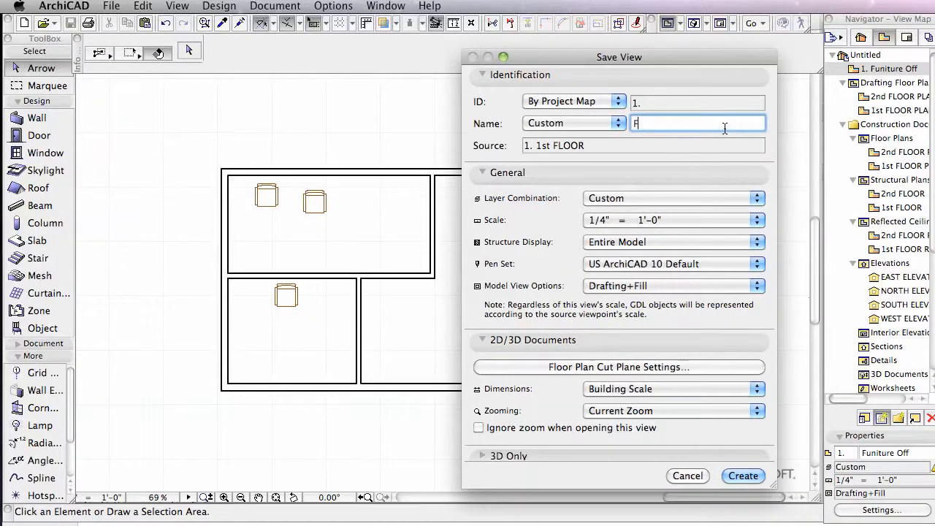
{"action": "type", "text": "urniture"}
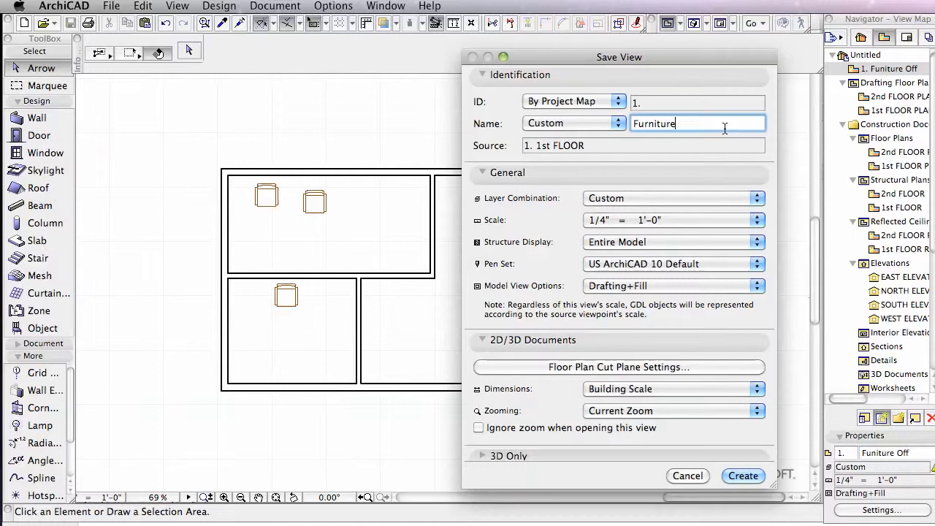
{"action": "type", "text": "On"}
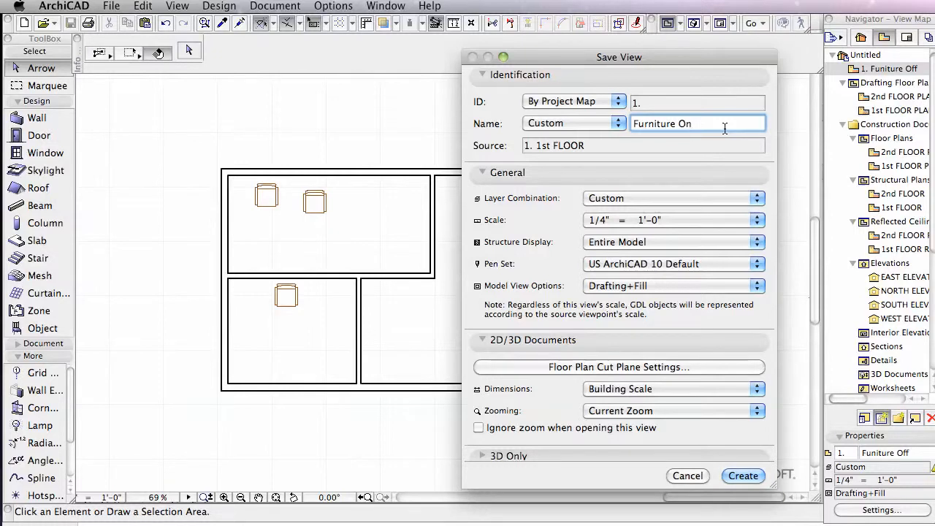
{"action": "left_click", "coordinate": [742, 476]}
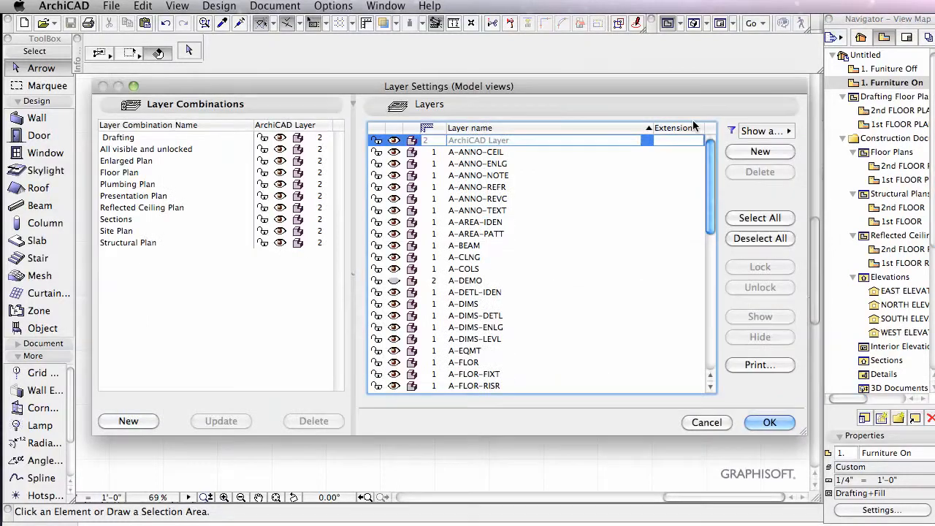
{"action": "scroll", "scroll_direction": "down", "scroll_amount": 3}
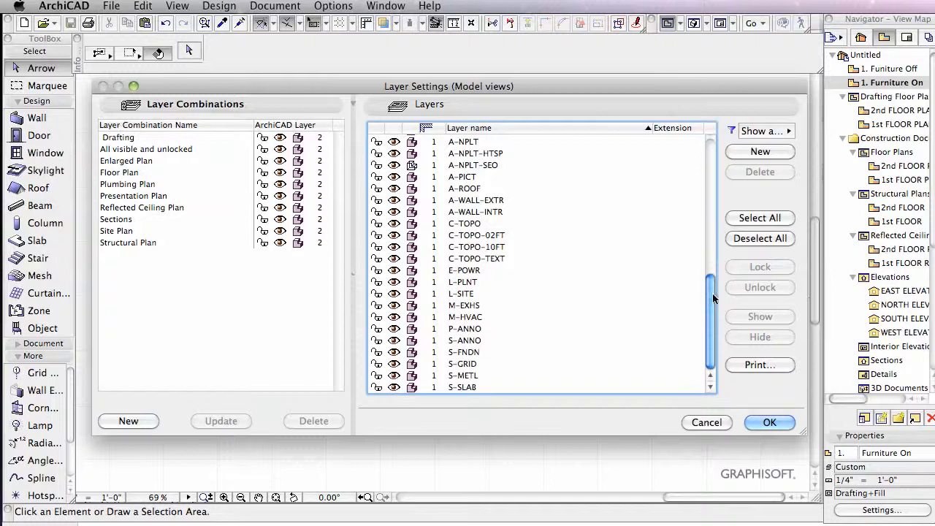
{"action": "left_click", "coordinate": [759, 151]}
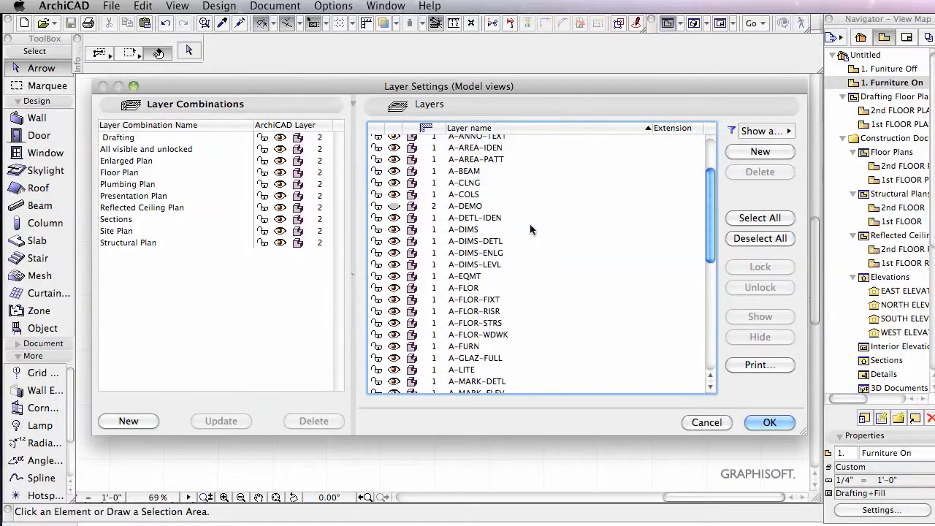
{"action": "left_click", "coordinate": [768, 422]}
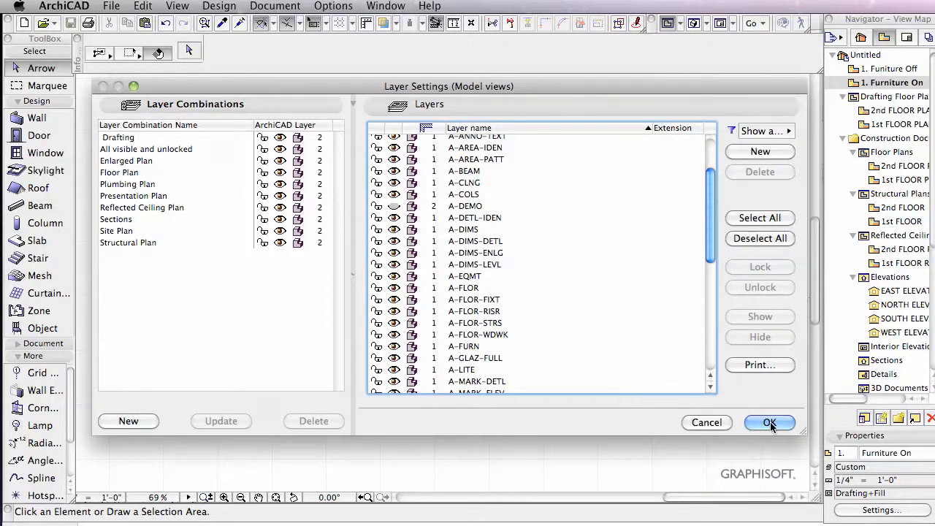
{"action": "left_click", "coordinate": [768, 423]}
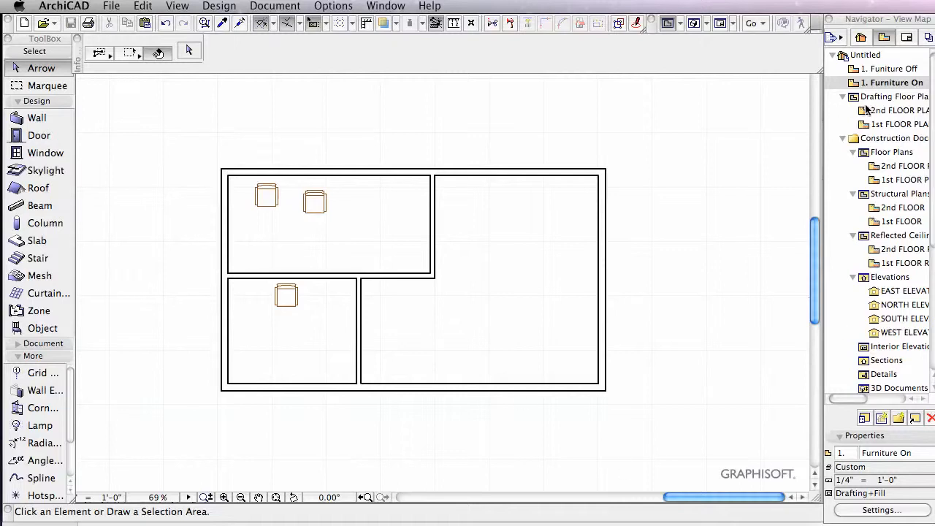
{"action": "mouse_move", "coordinate": [725, 243]}
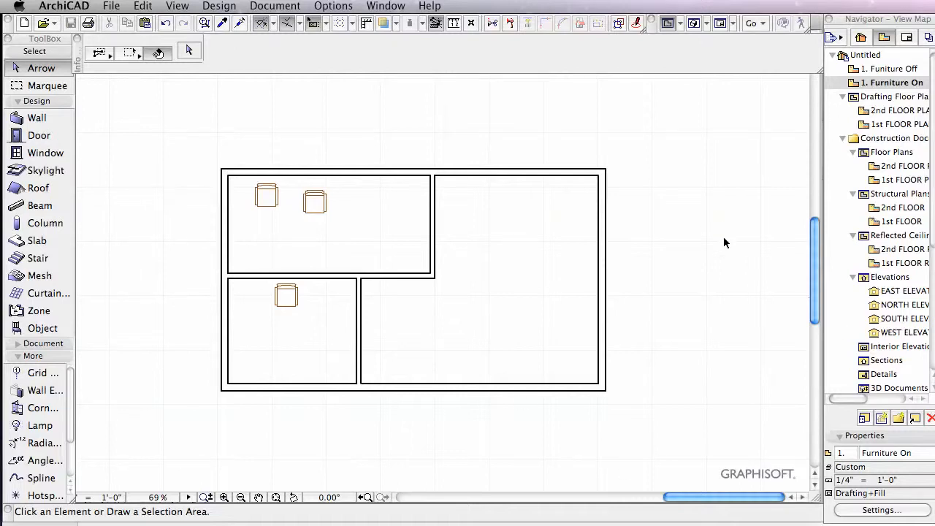
{"action": "mouse_move", "coordinate": [729, 143]}
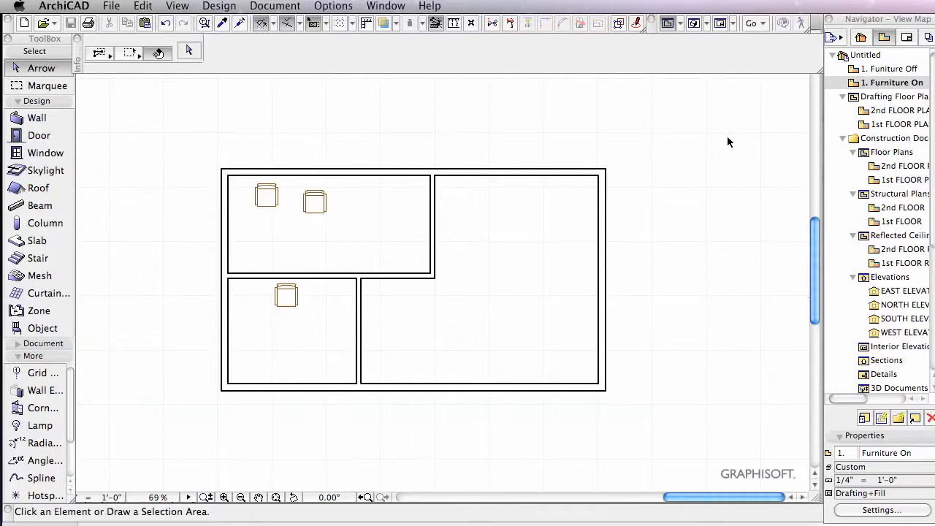